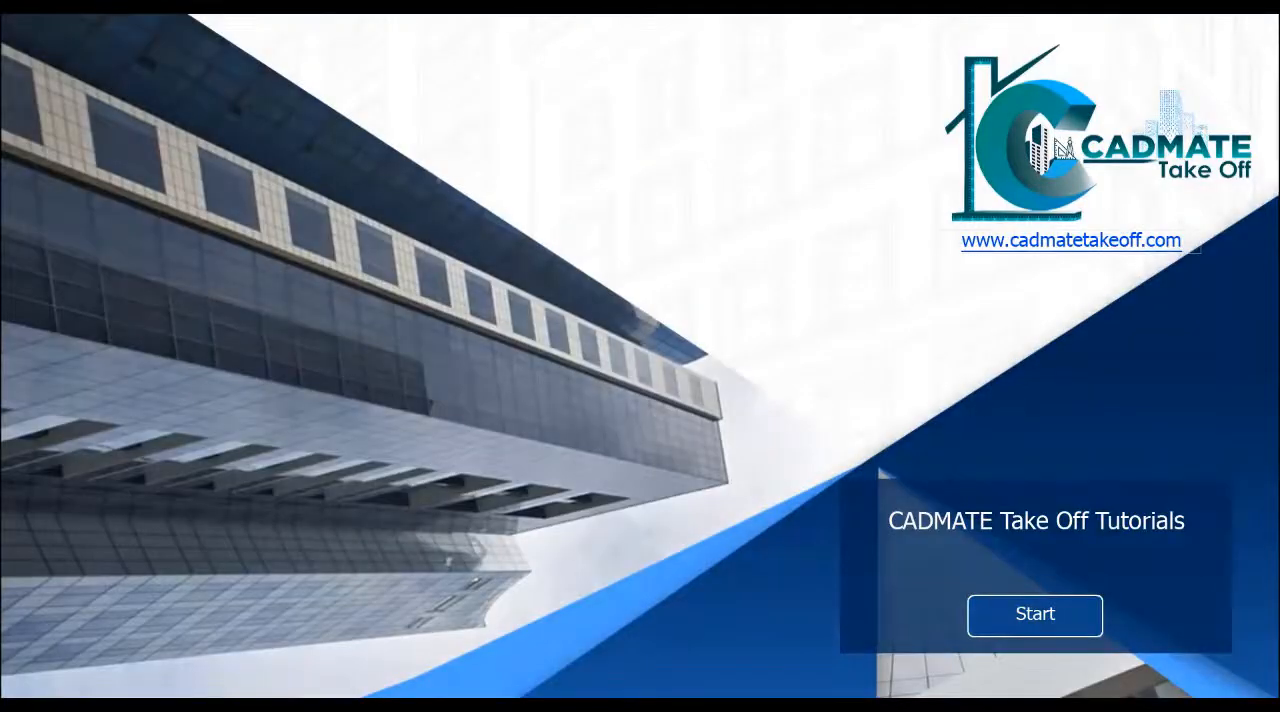
Step: Dismiss the tutorial splash screen with Start to reach the empty workspace
left_click(1035, 615)
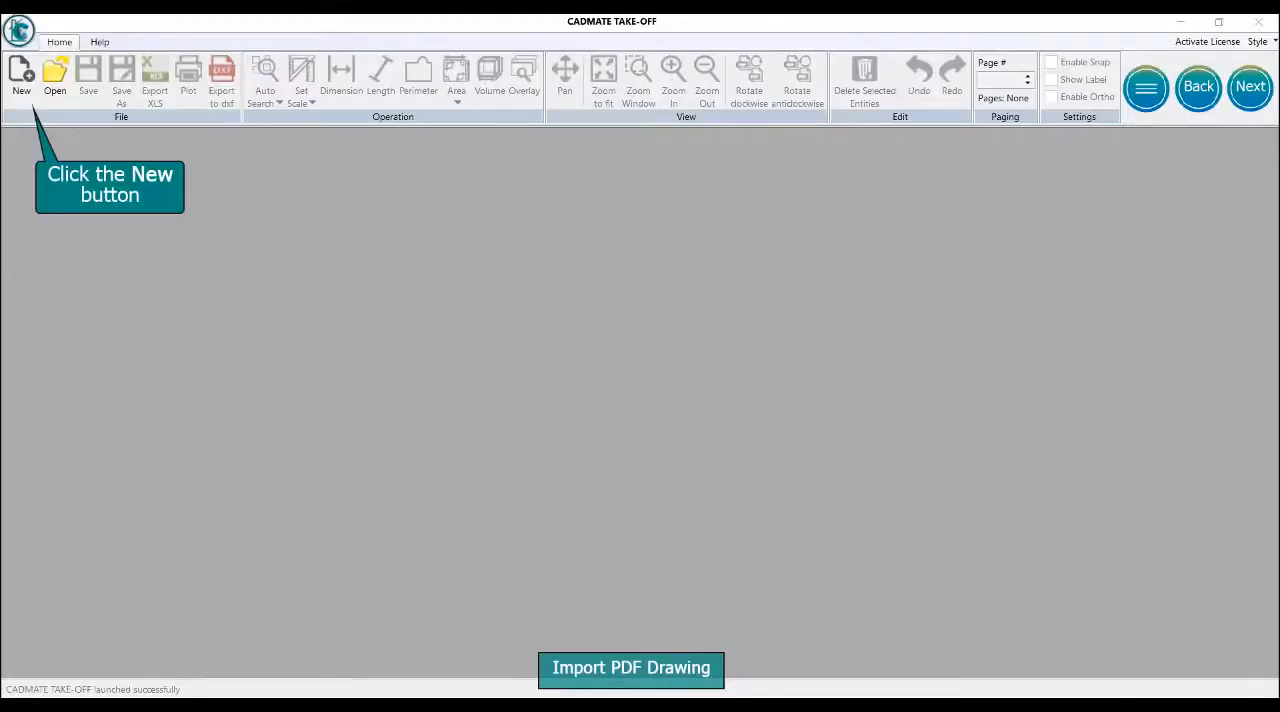
Step: Create a new project named 'Take Off' with description 'Project 1'
left_click(20, 68)
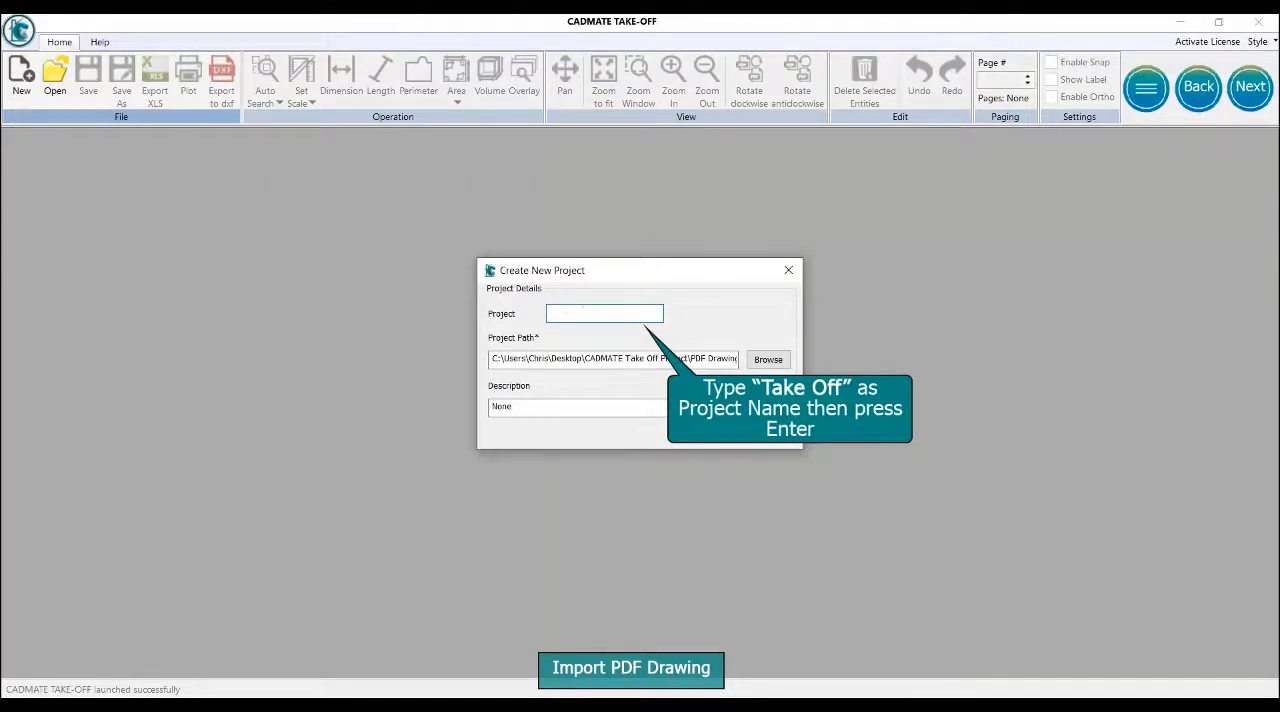
type("Take Off")
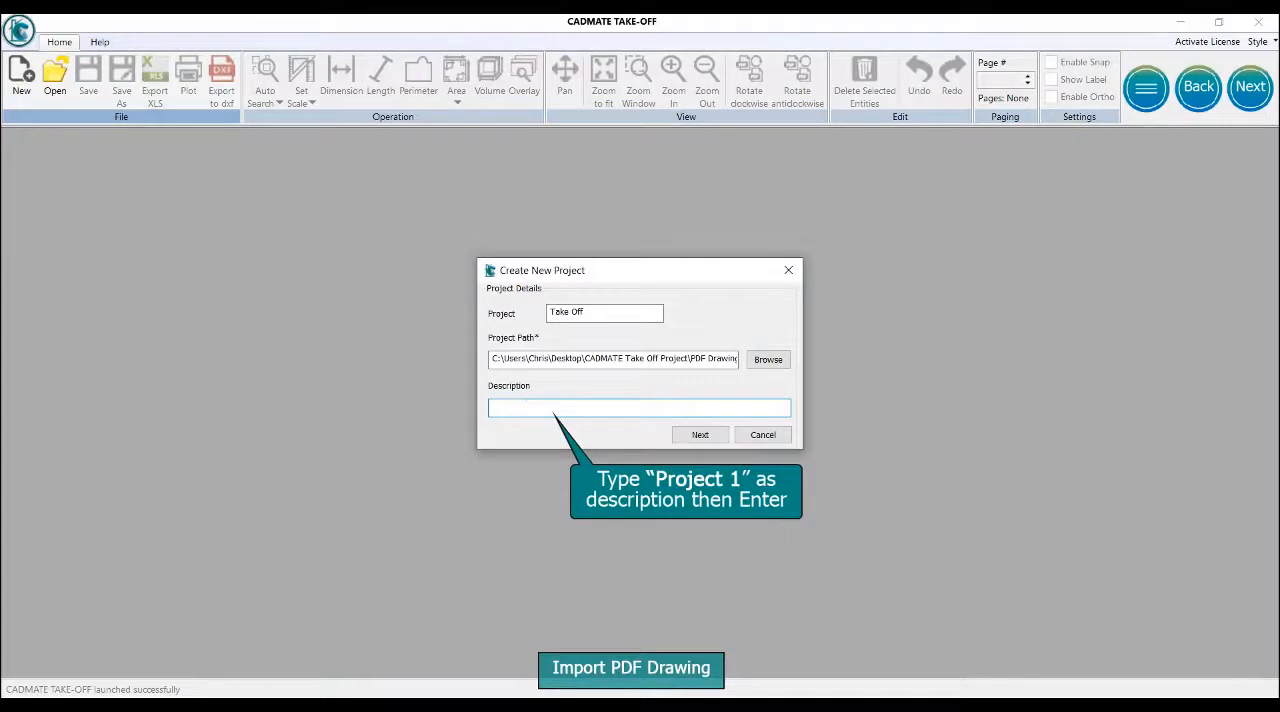
type("Project 1")
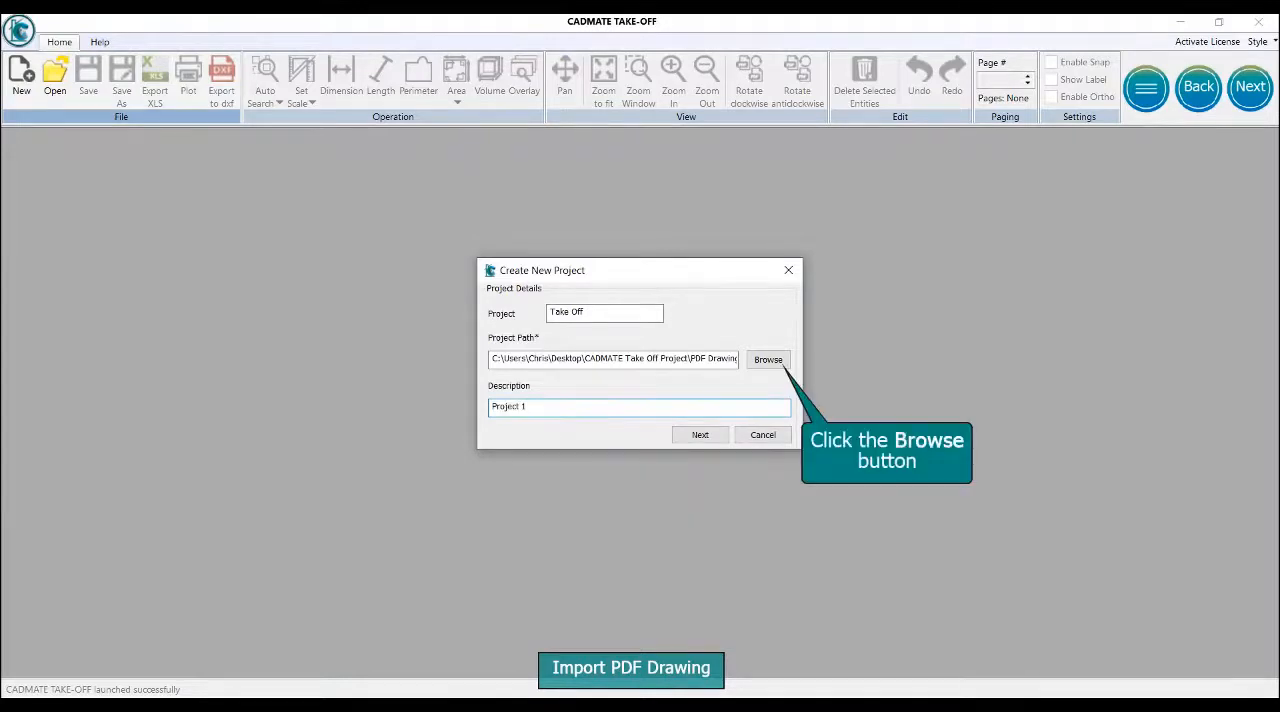
left_click(768, 359)
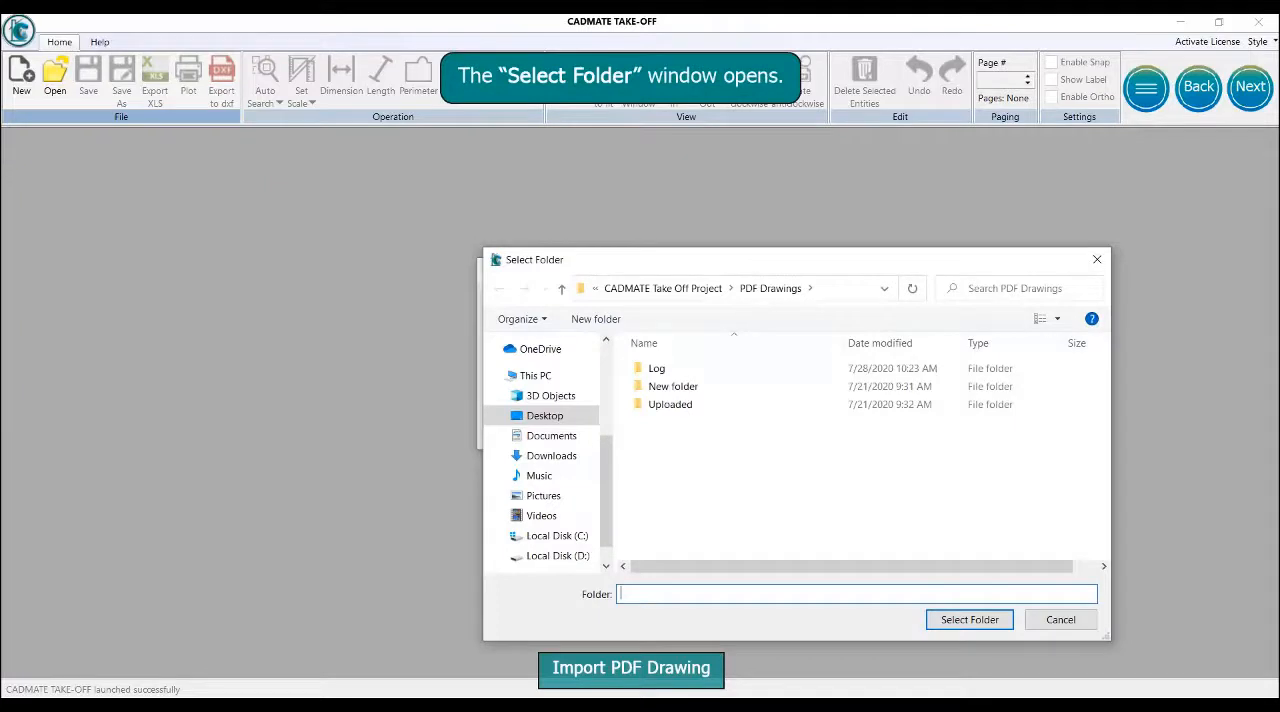
mouse_move(1222, 180)
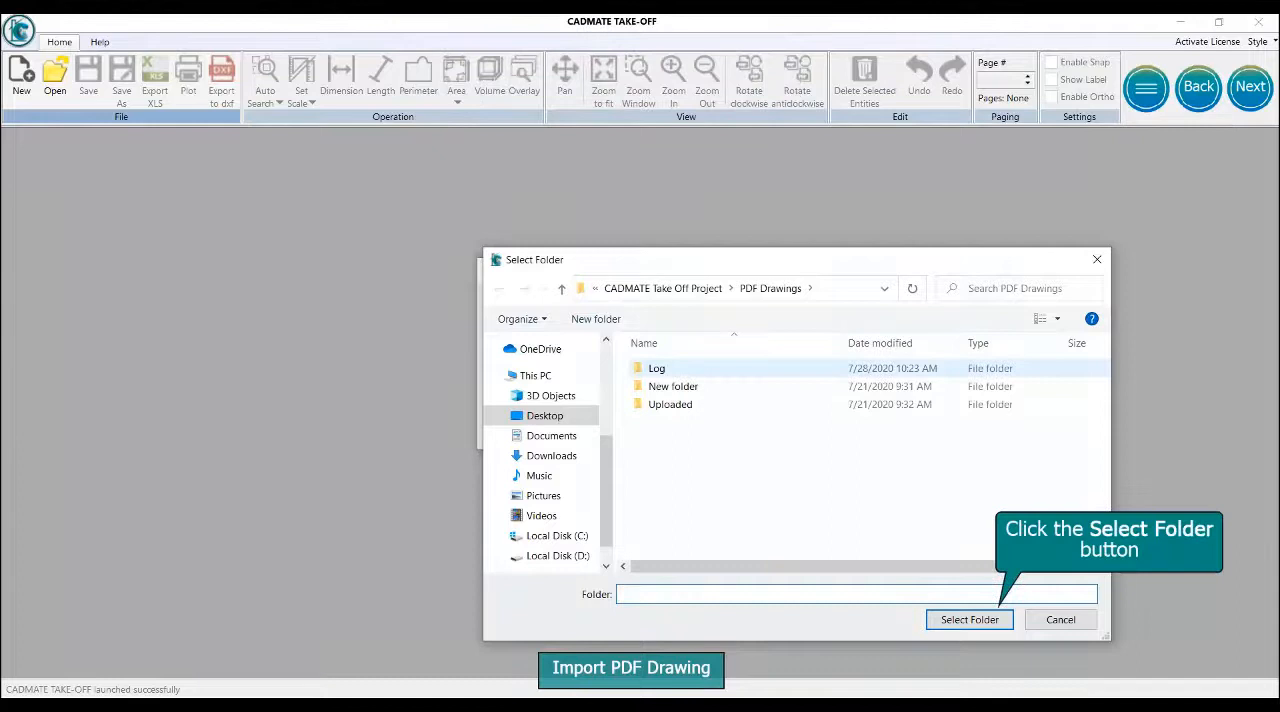
left_click(969, 619)
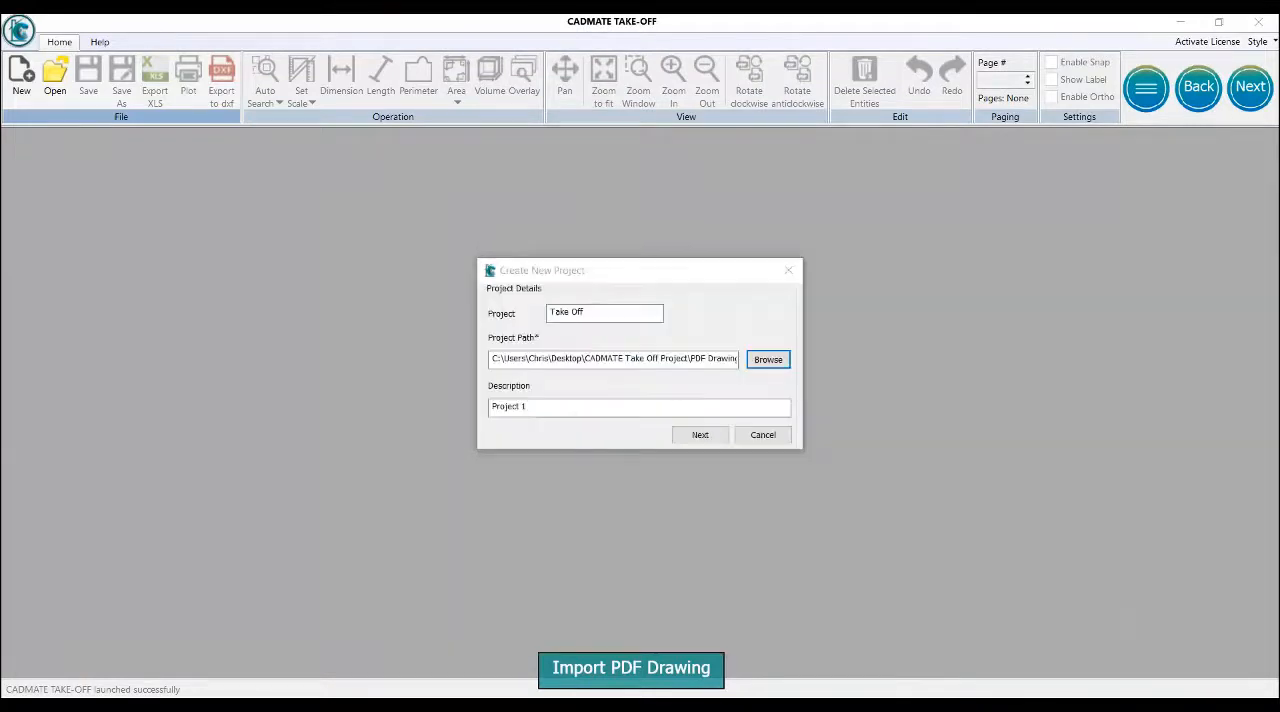
mouse_move(700, 435)
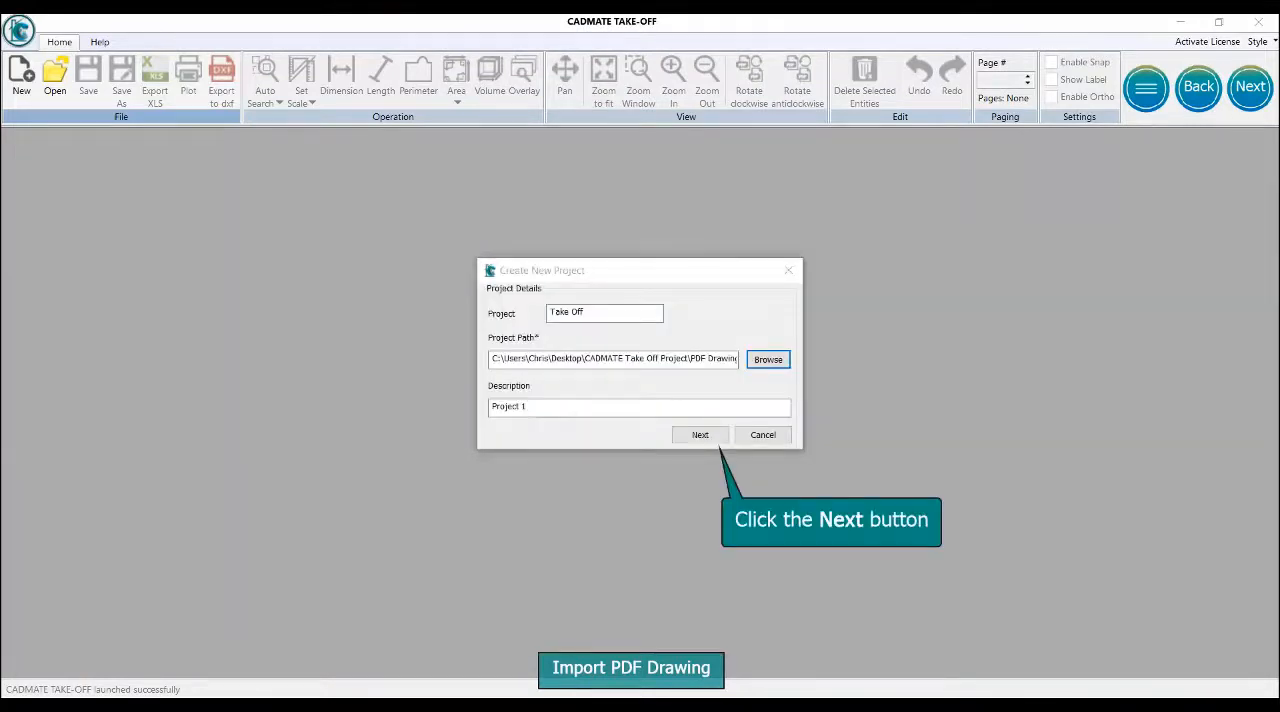
Step: Set the file type to PDF and tick SPR-Layer 1-Floor Layout.pdf
left_click(700, 434)
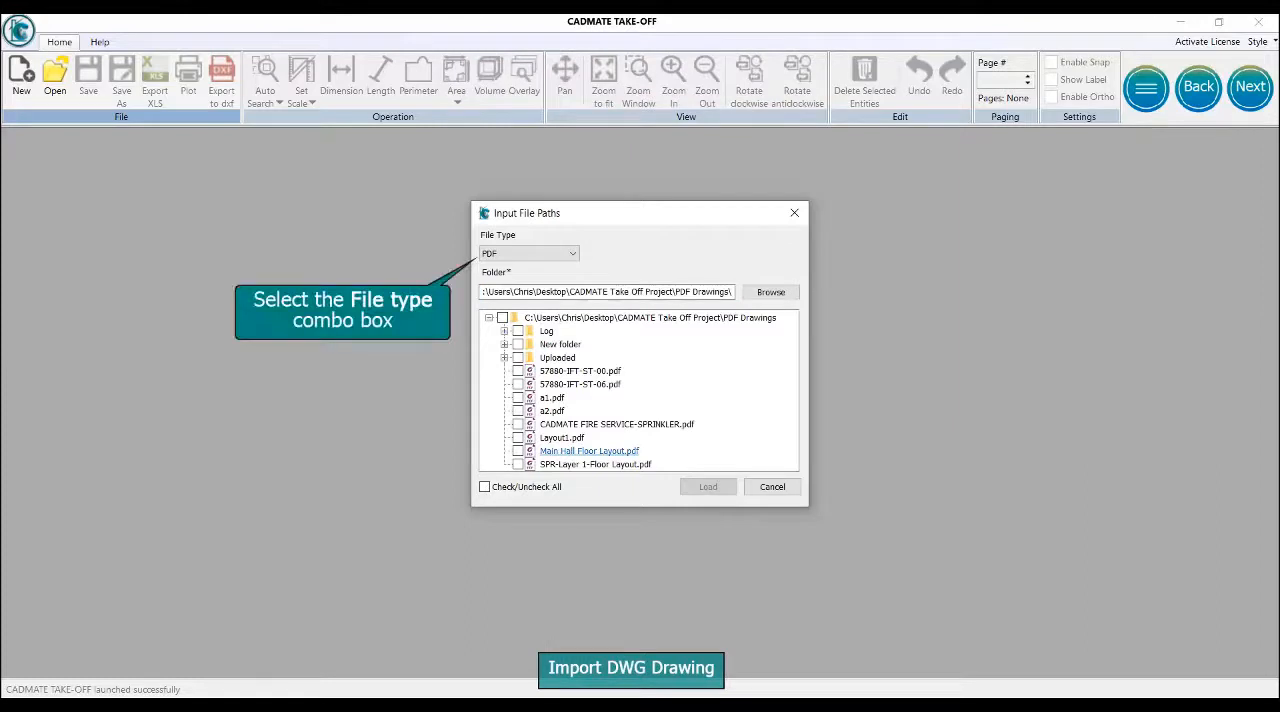
left_click(528, 253)
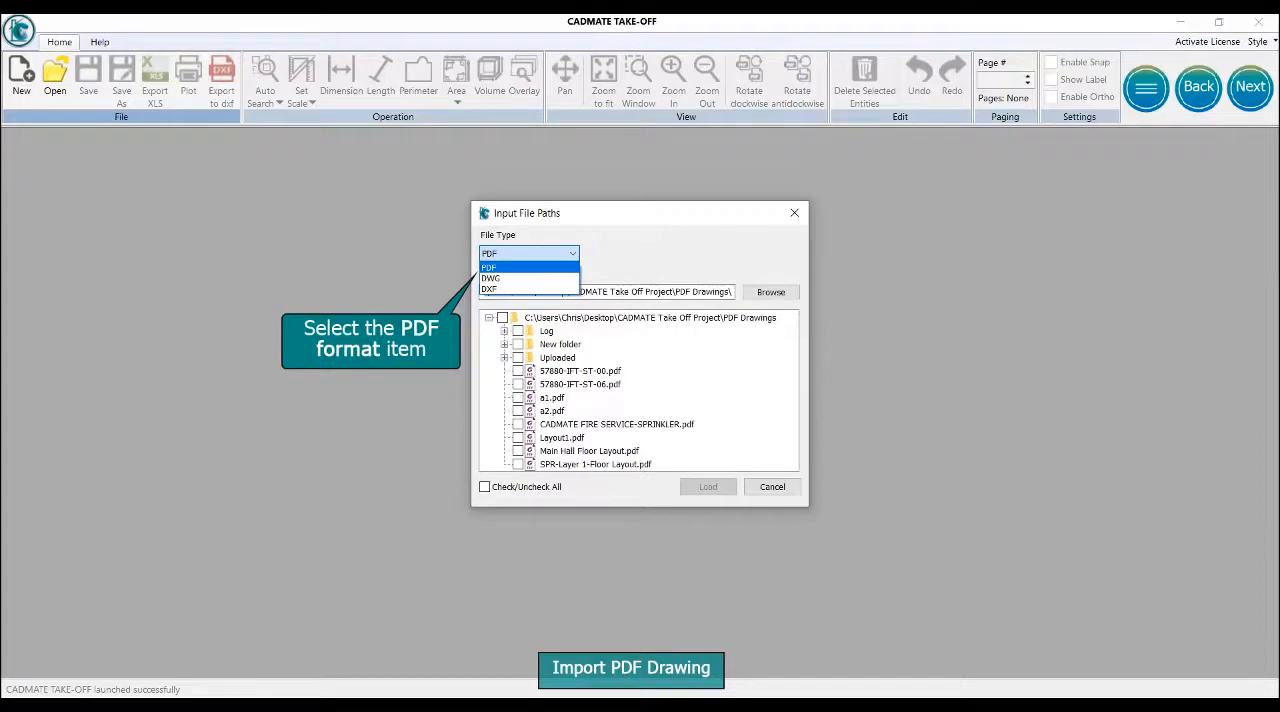
left_click(523, 266)
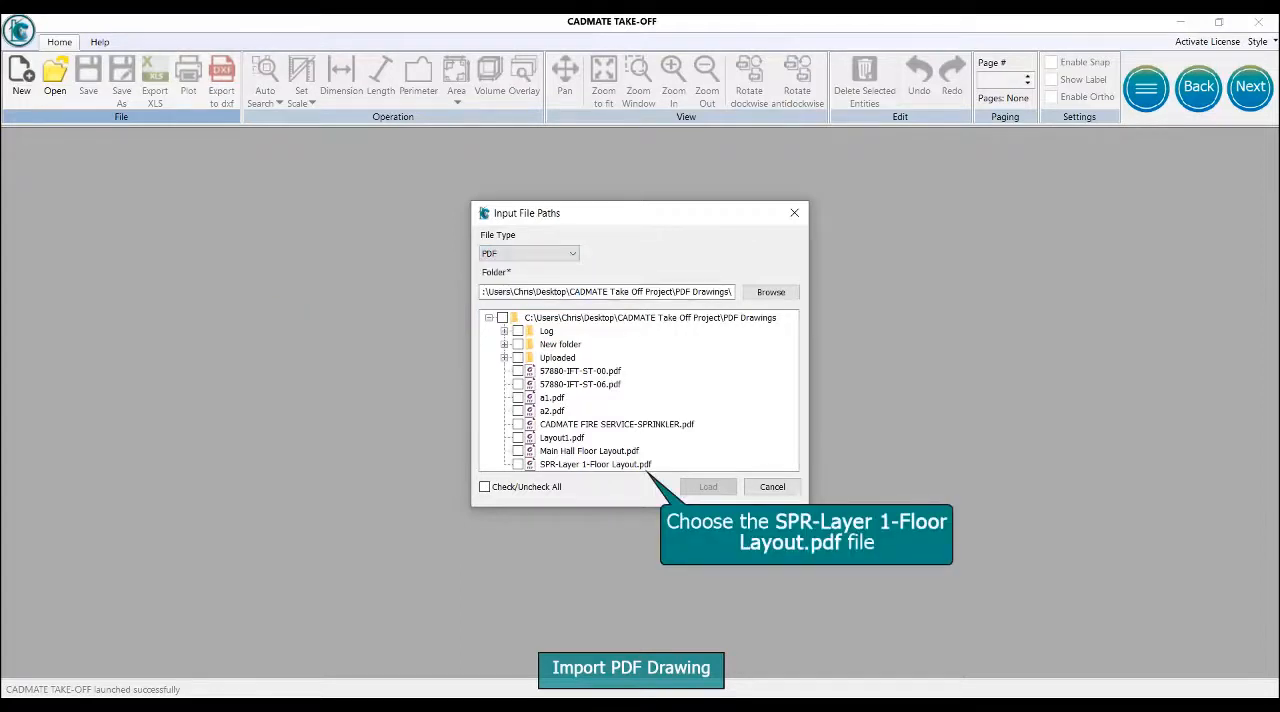
left_click(517, 464)
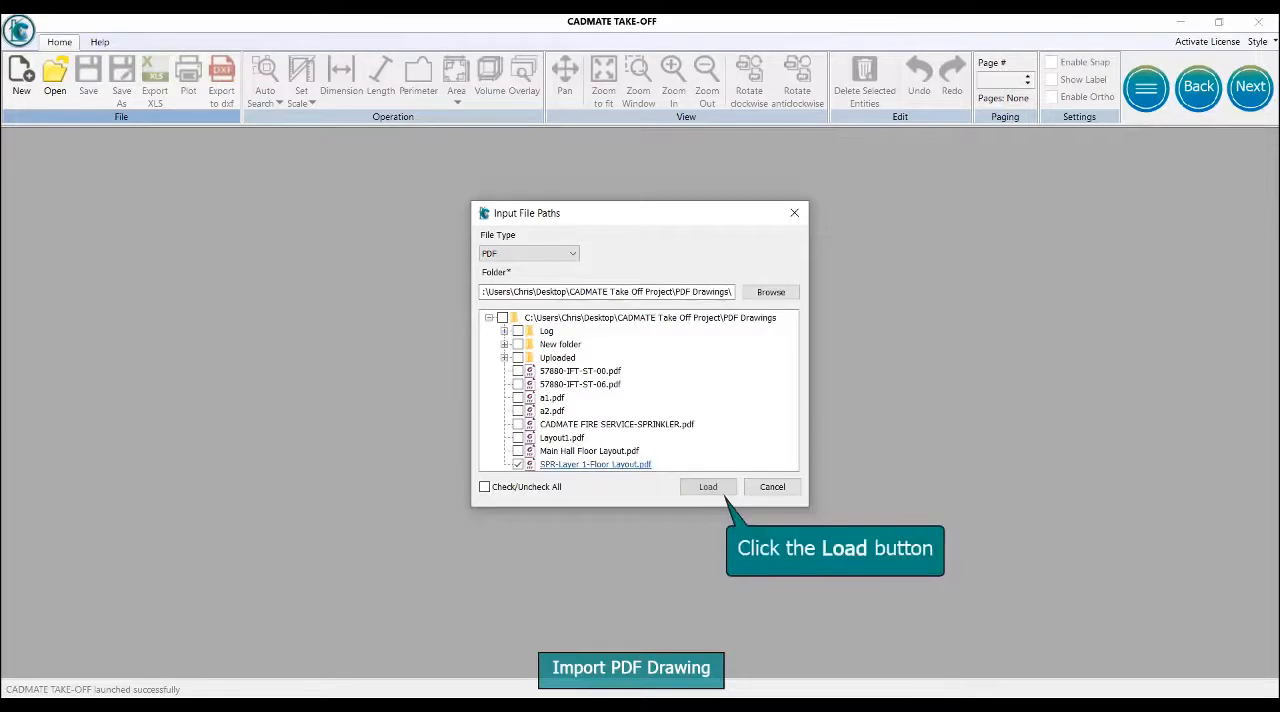
Step: Load the ticked SPR-Layer 1-Floor Layout.pdf drawing into the project
left_click(708, 486)
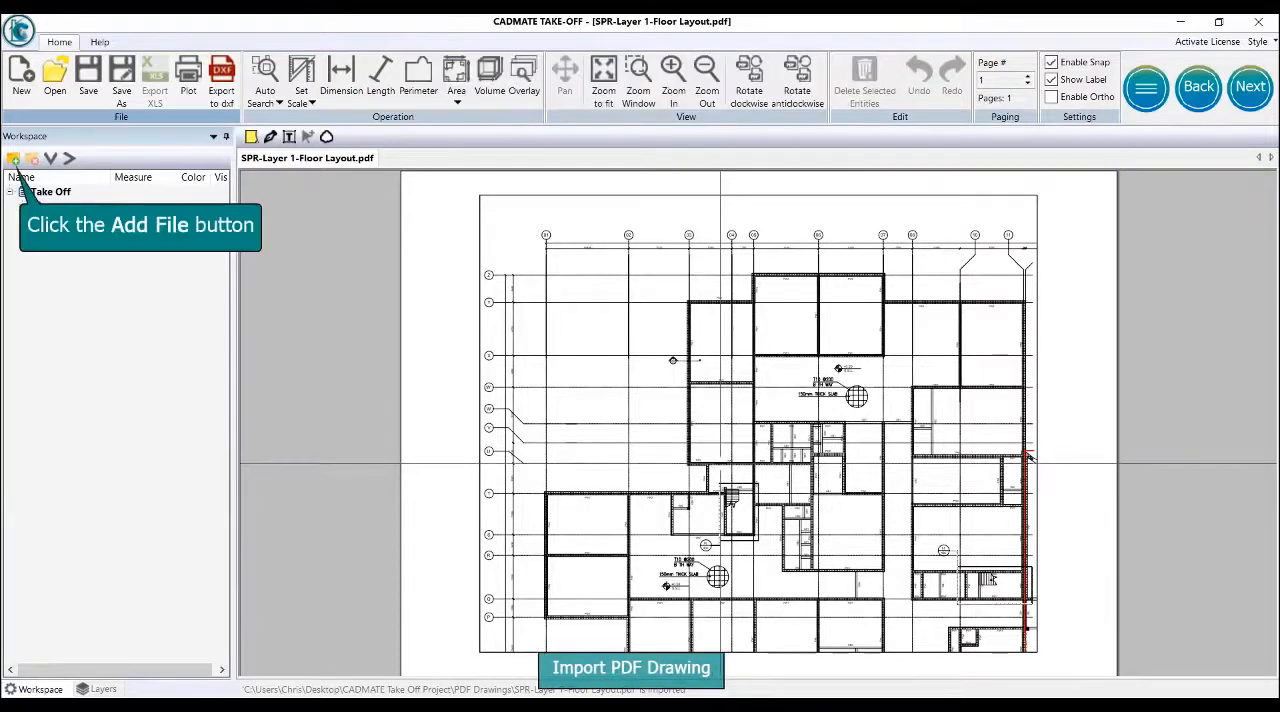
Step: Add and load CADMATE FIRE SERVICE-SPRINKLER.pdf as a second drawing
left_click(15, 158)
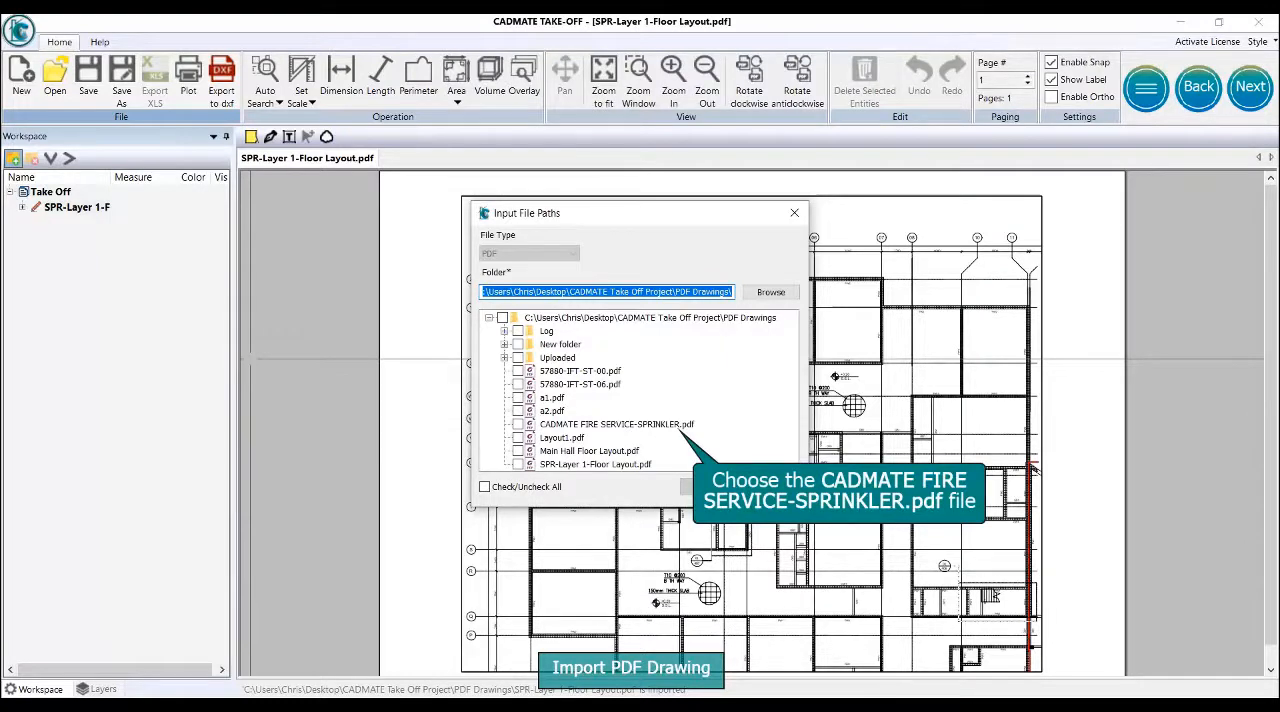
left_click(519, 424)
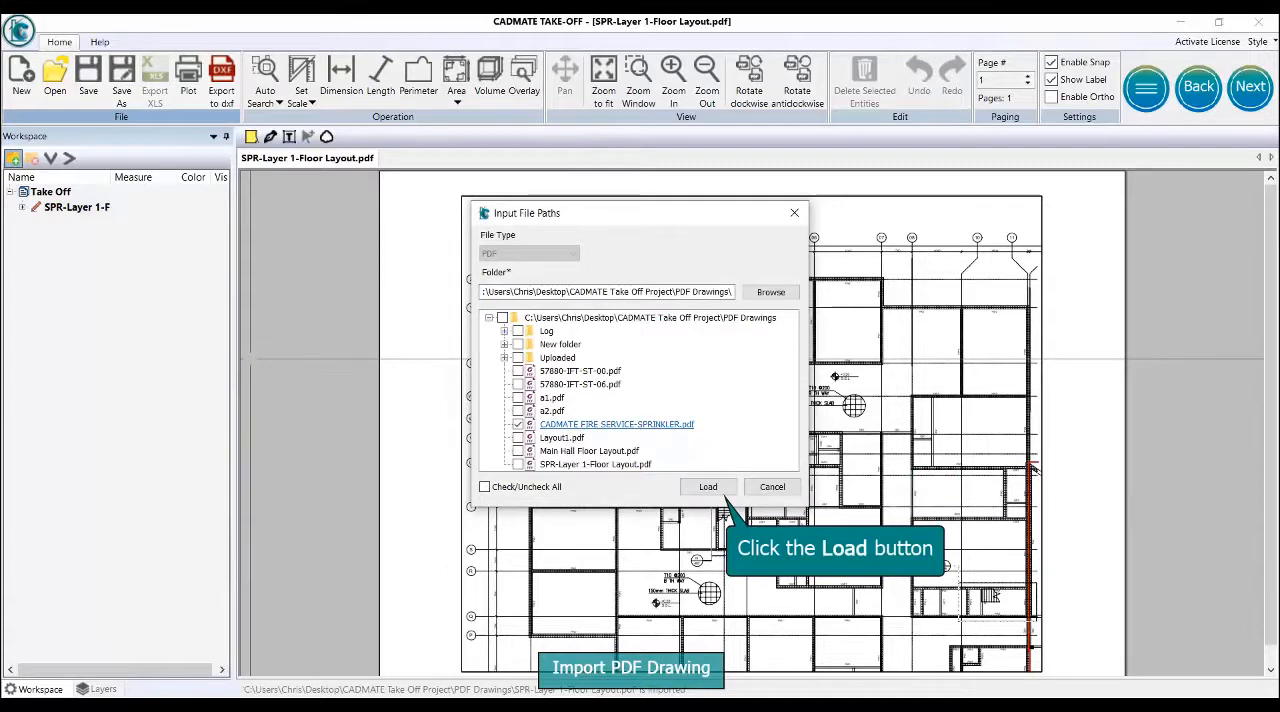
left_click(708, 486)
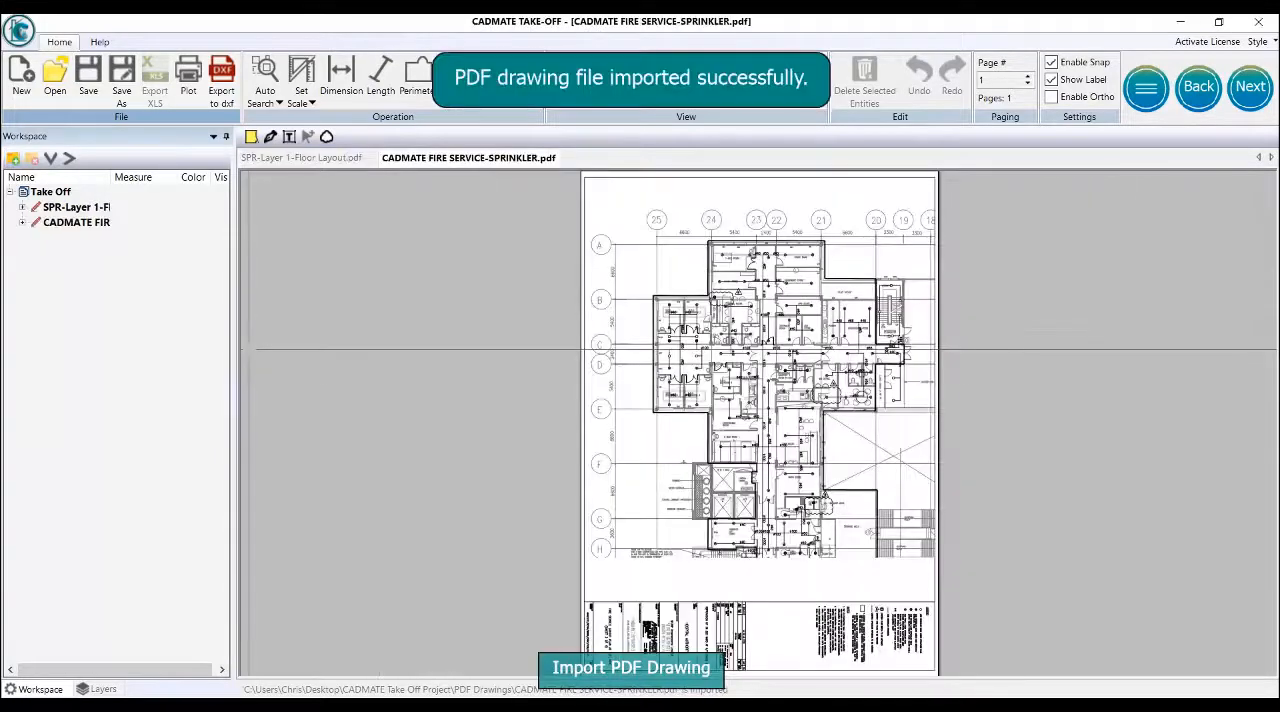